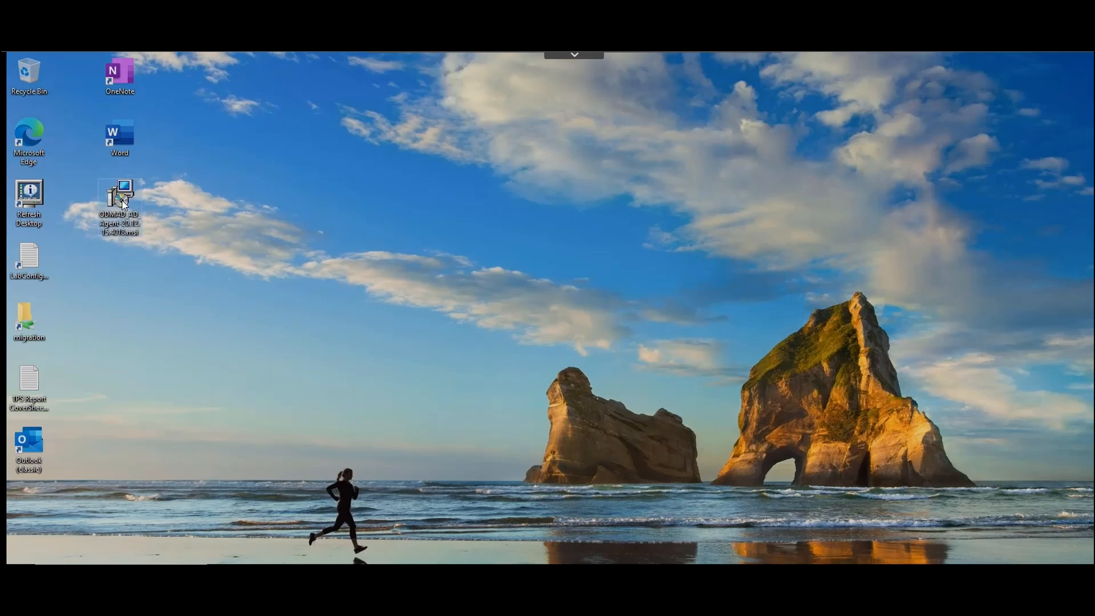
Step: Install and register the ODMAD Active Directory Agent from the desktop .msi package
{"action": "double_click", "coordinate": [118, 198]}
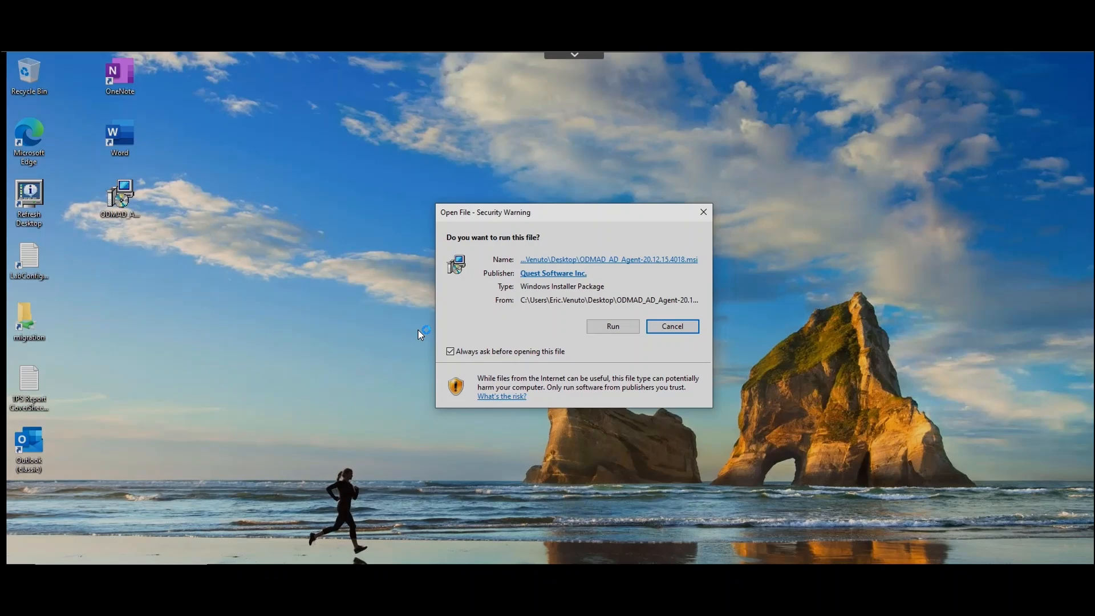
{"action": "mouse_move", "coordinate": [612, 327]}
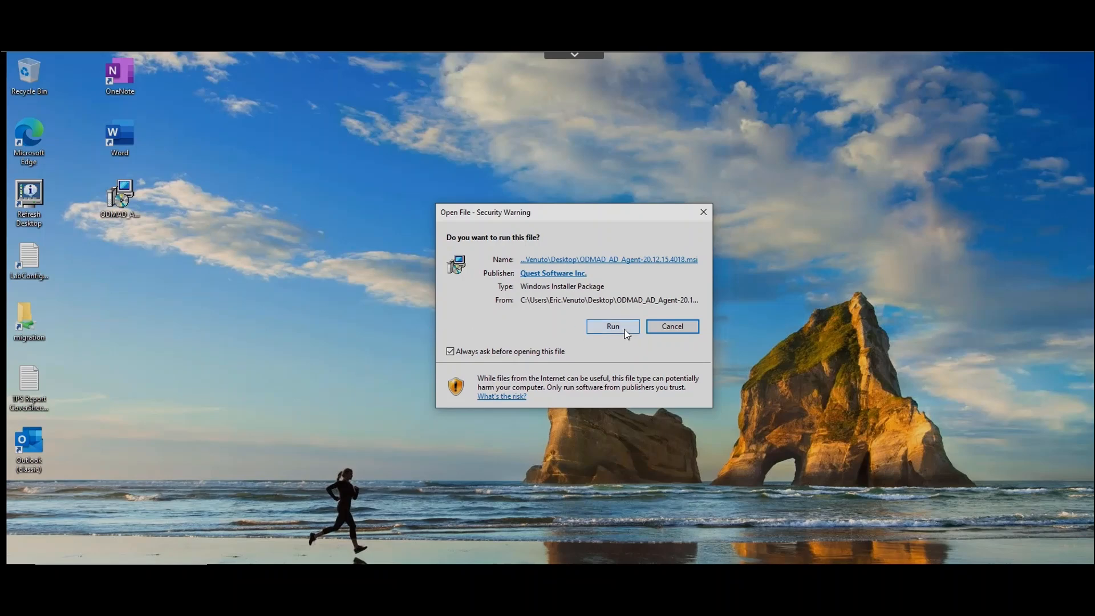
{"action": "left_click", "coordinate": [612, 326]}
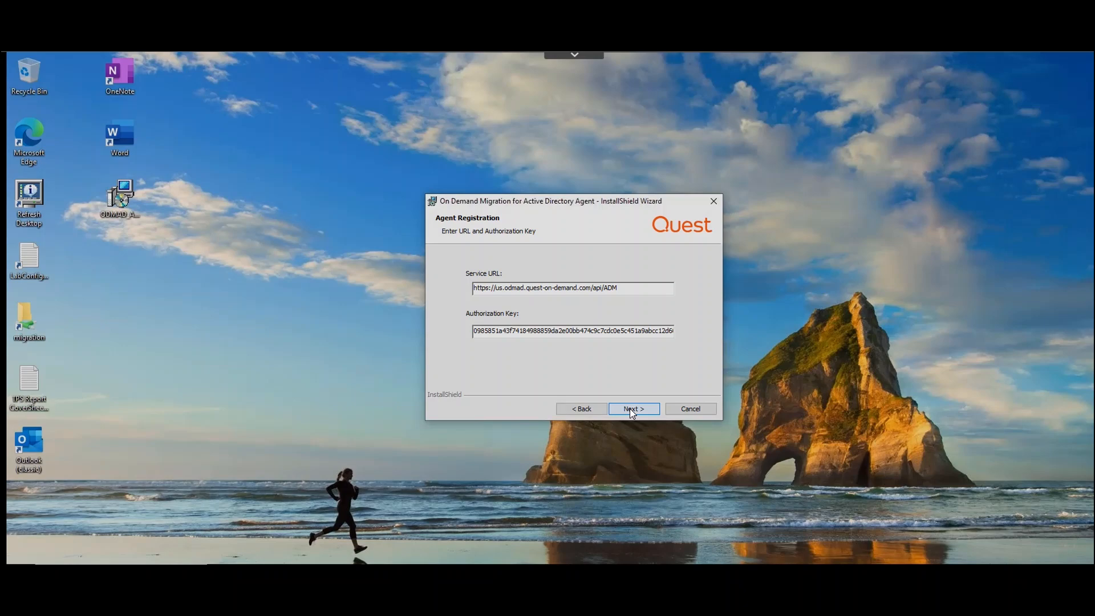
{"action": "left_click", "coordinate": [632, 409]}
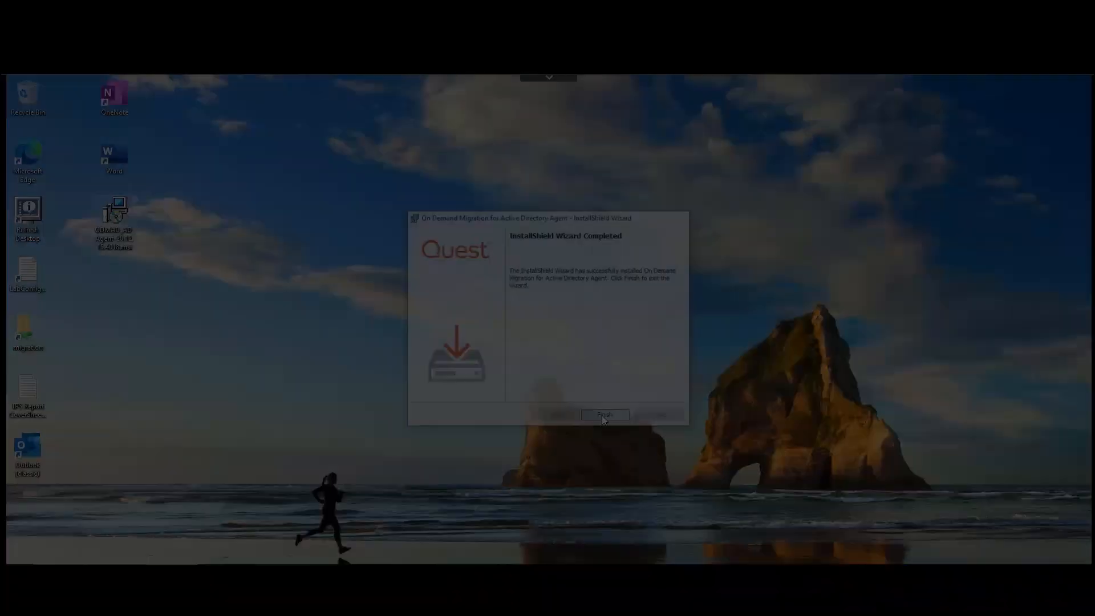
{"action": "left_click", "coordinate": [605, 415]}
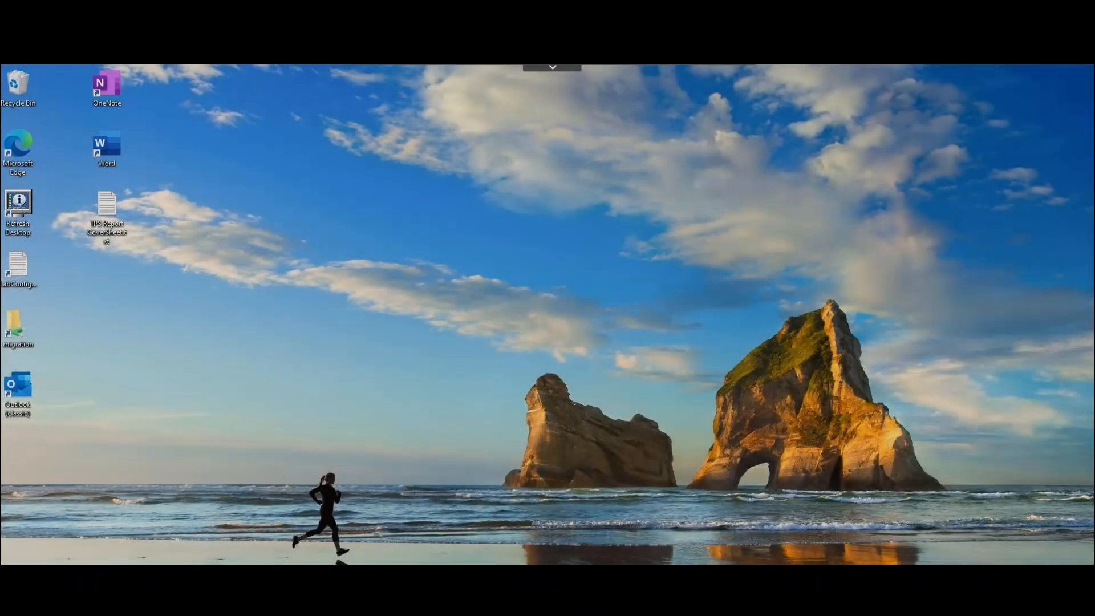
Step: View the Security permissions of TPS Report CoverSheet.txt in its Properties
{"action": "right_click", "coordinate": [106, 202]}
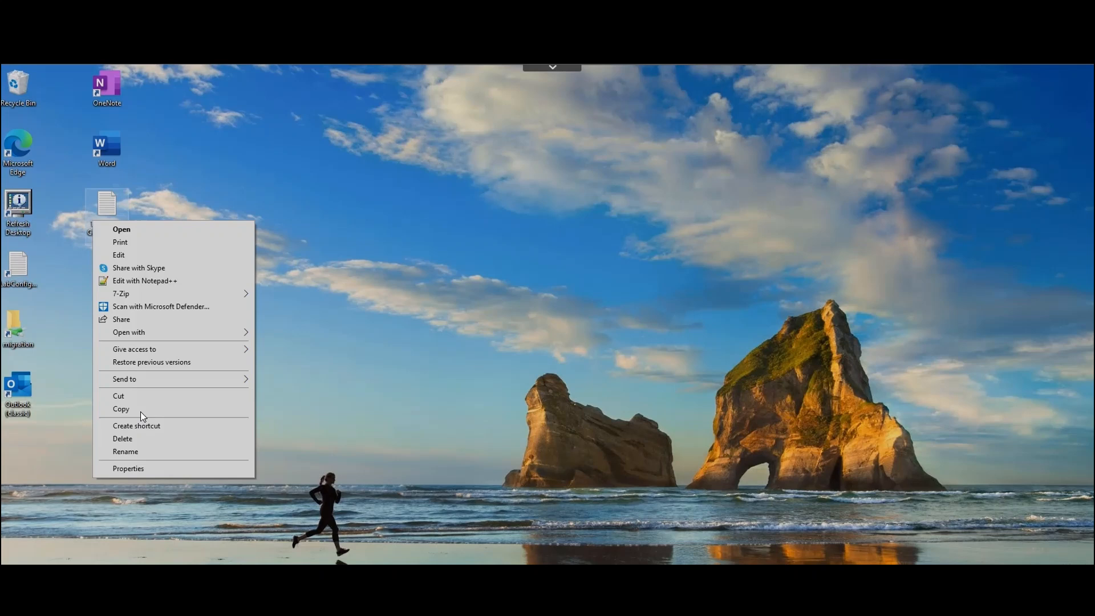
{"action": "left_click", "coordinate": [128, 467]}
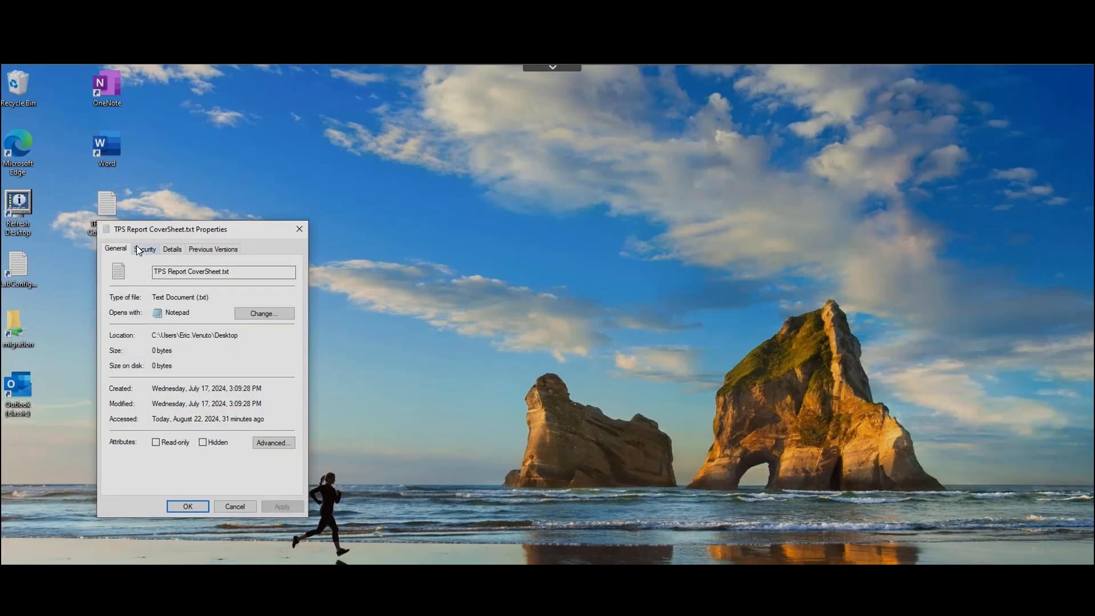
{"action": "left_click", "coordinate": [144, 249]}
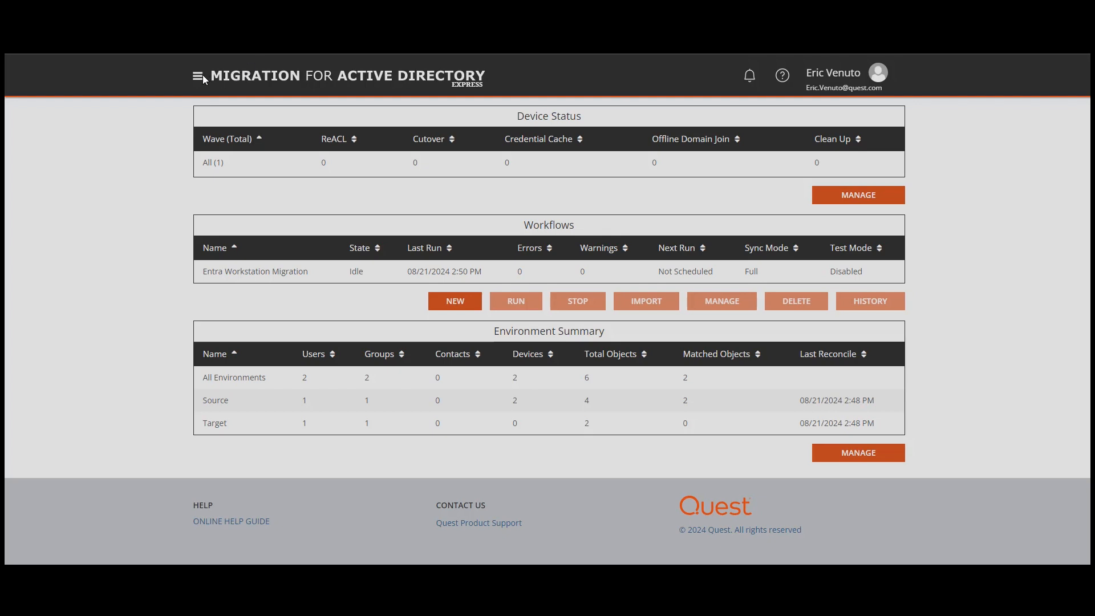
Step: Go to Devices + Servers, select WIN10WKST1$, and show its device actions
{"action": "left_click", "coordinate": [857, 195]}
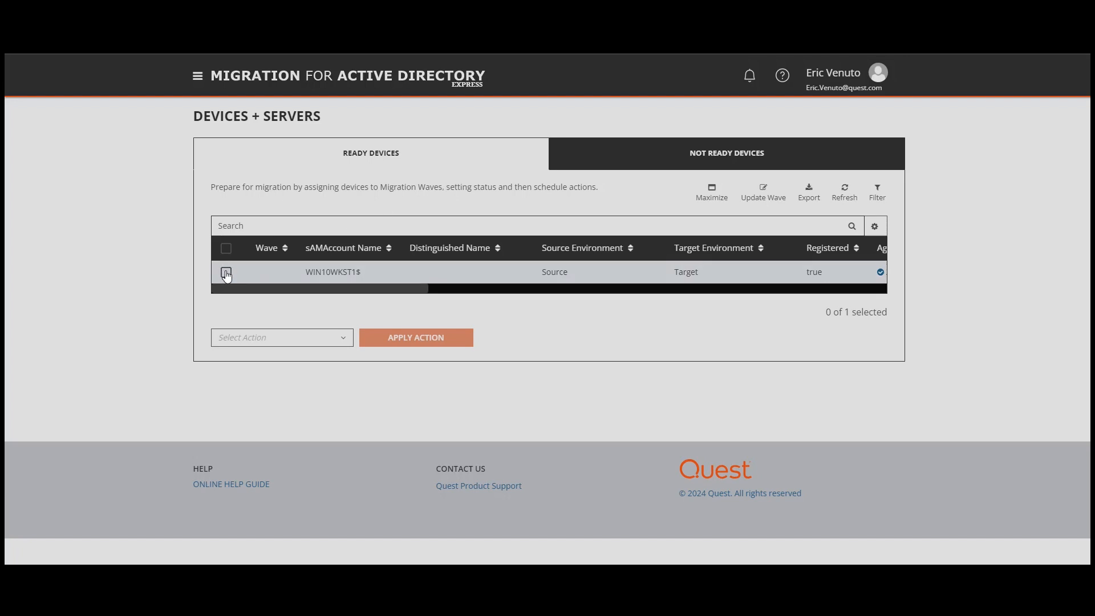
{"action": "left_click", "coordinate": [226, 271]}
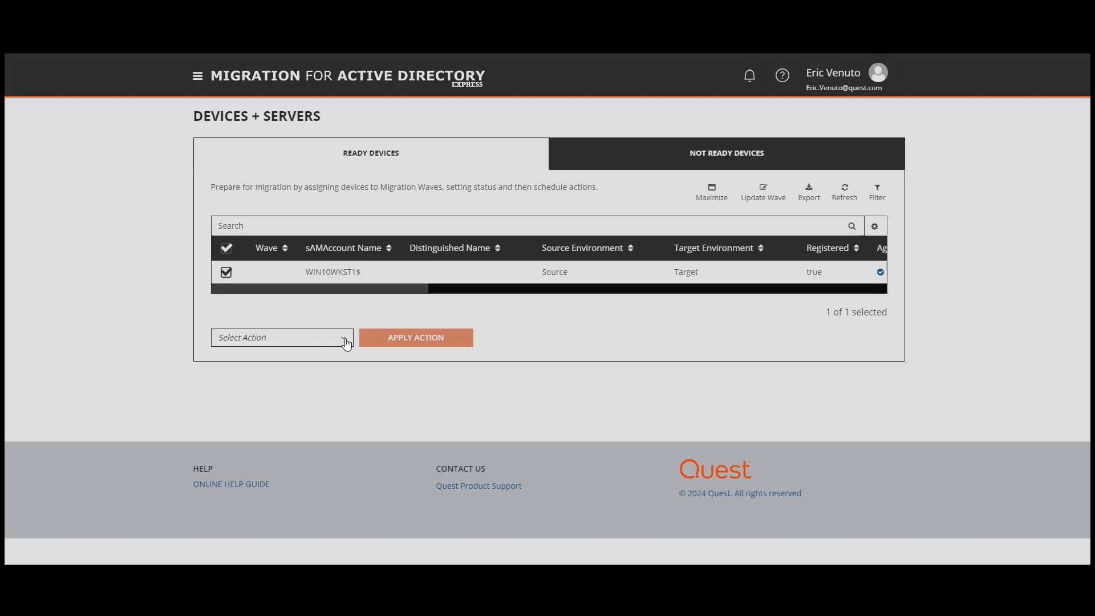
{"action": "left_click", "coordinate": [281, 337]}
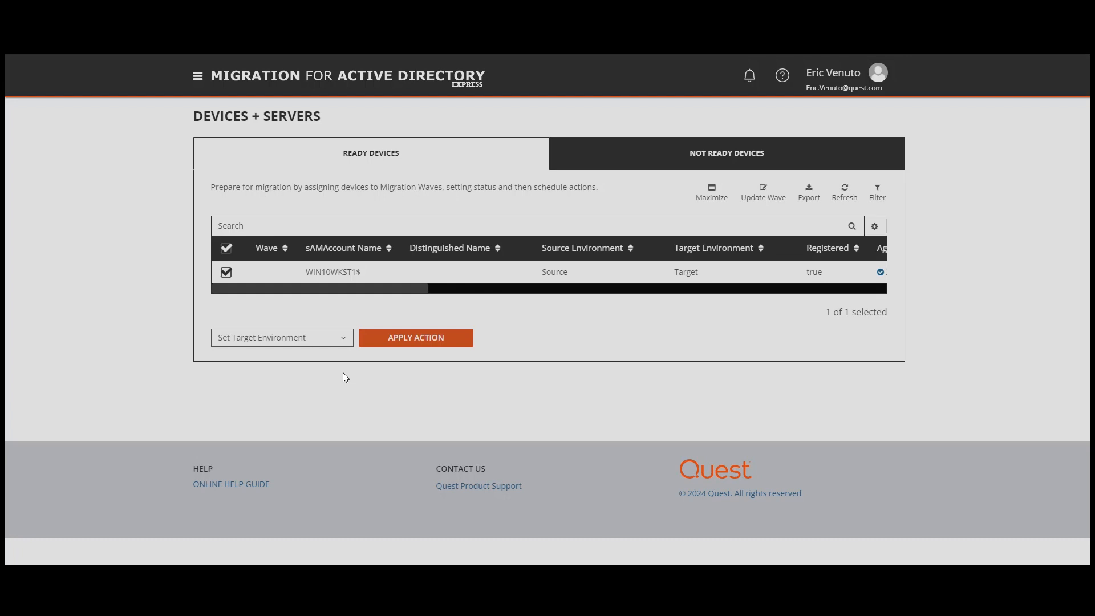
Step: Apply the Set Target Environment action with Target as the environment
{"action": "left_click", "coordinate": [415, 338]}
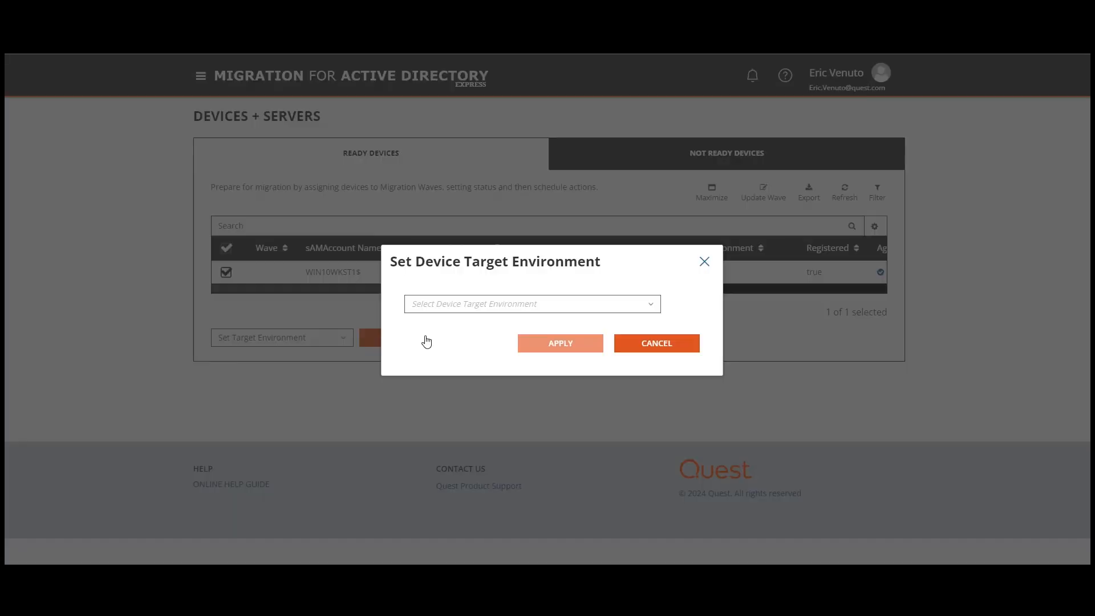
{"action": "left_click", "coordinate": [531, 303]}
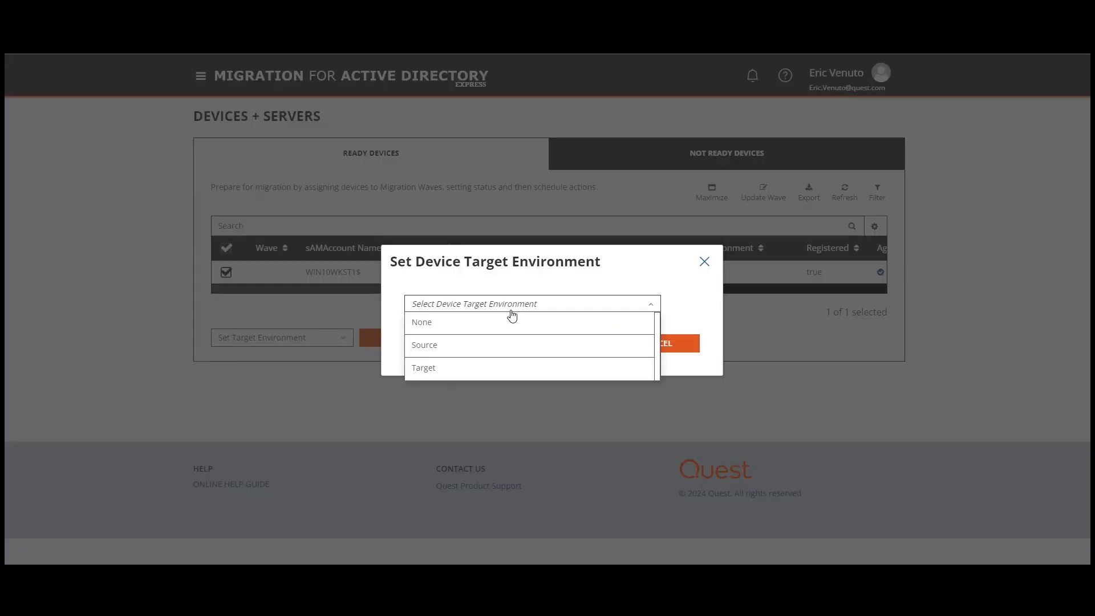
{"action": "left_click", "coordinate": [423, 368]}
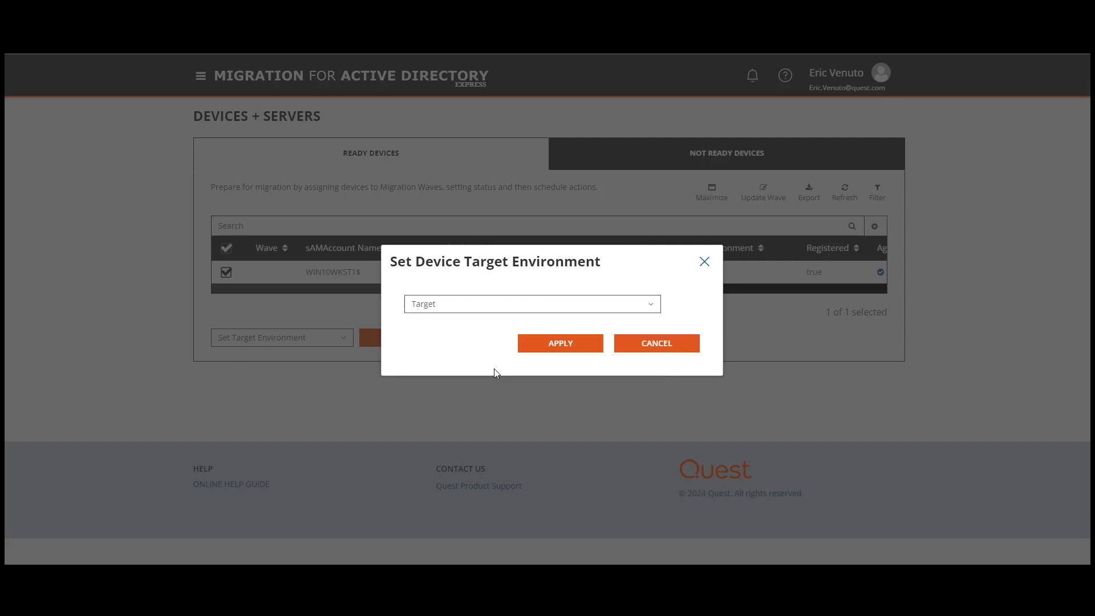
{"action": "mouse_move", "coordinate": [559, 343]}
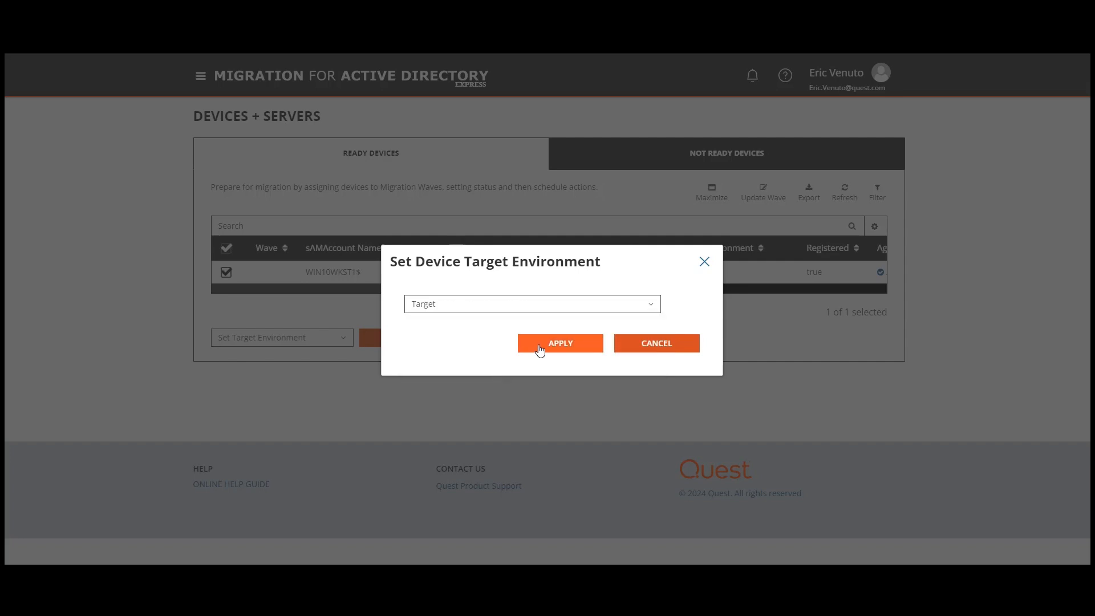
{"action": "left_click", "coordinate": [560, 343]}
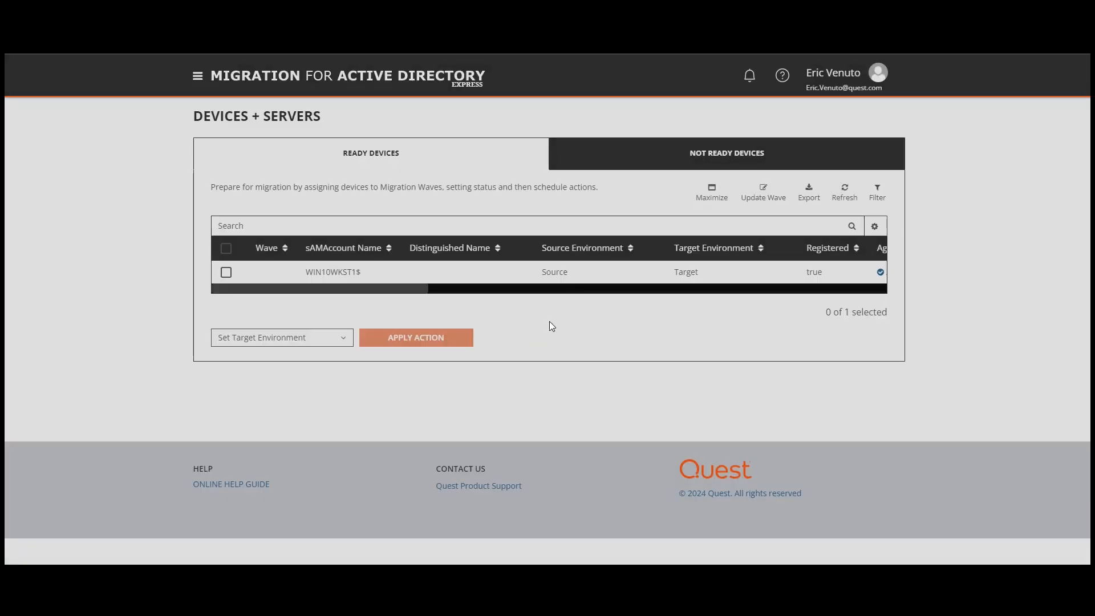
Step: Select WIN10WKST1 and apply a ReACL job with default job options
{"action": "left_click", "coordinate": [226, 271]}
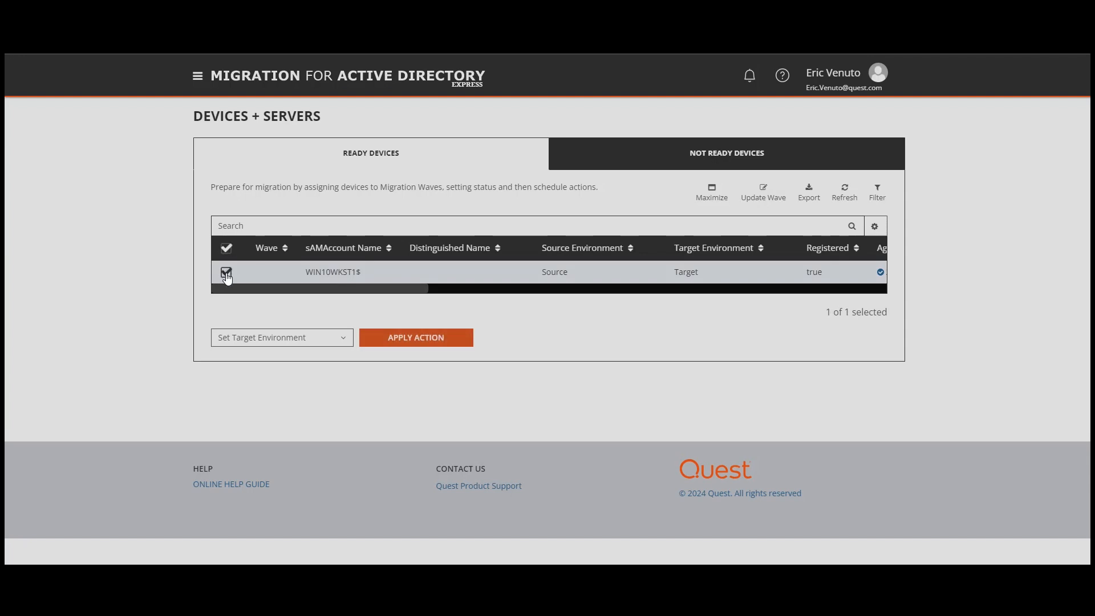
{"action": "left_click", "coordinate": [282, 337]}
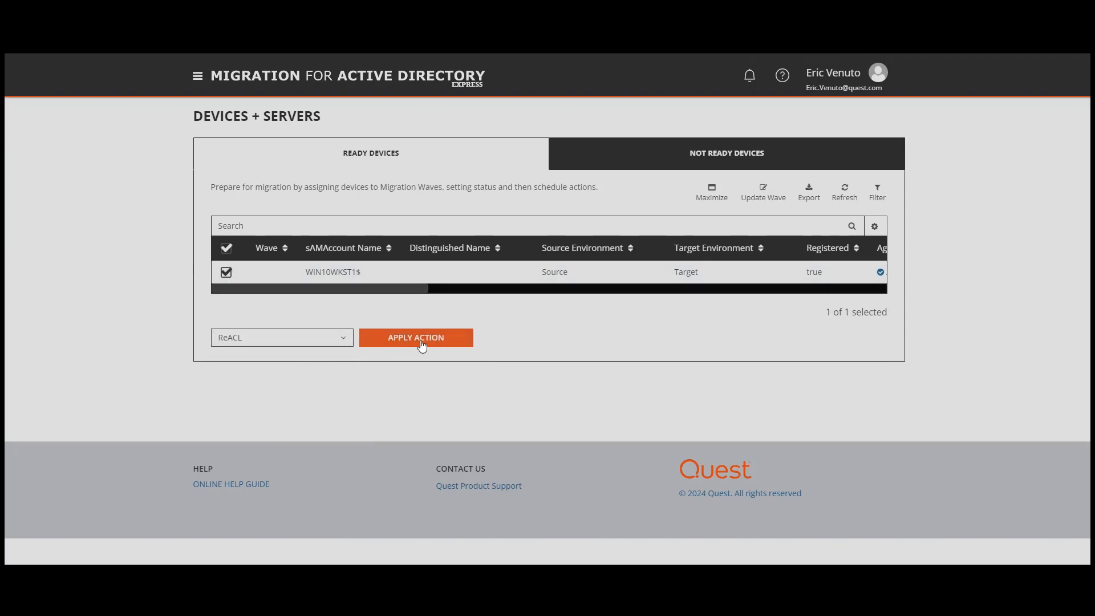
{"action": "left_click", "coordinate": [416, 337]}
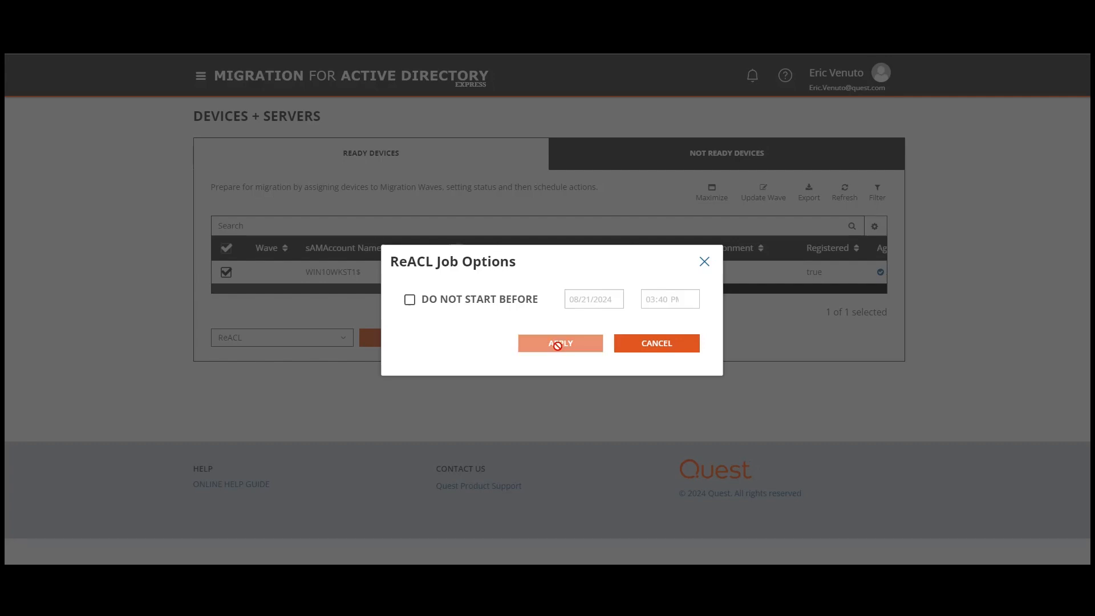
{"action": "left_click", "coordinate": [559, 343]}
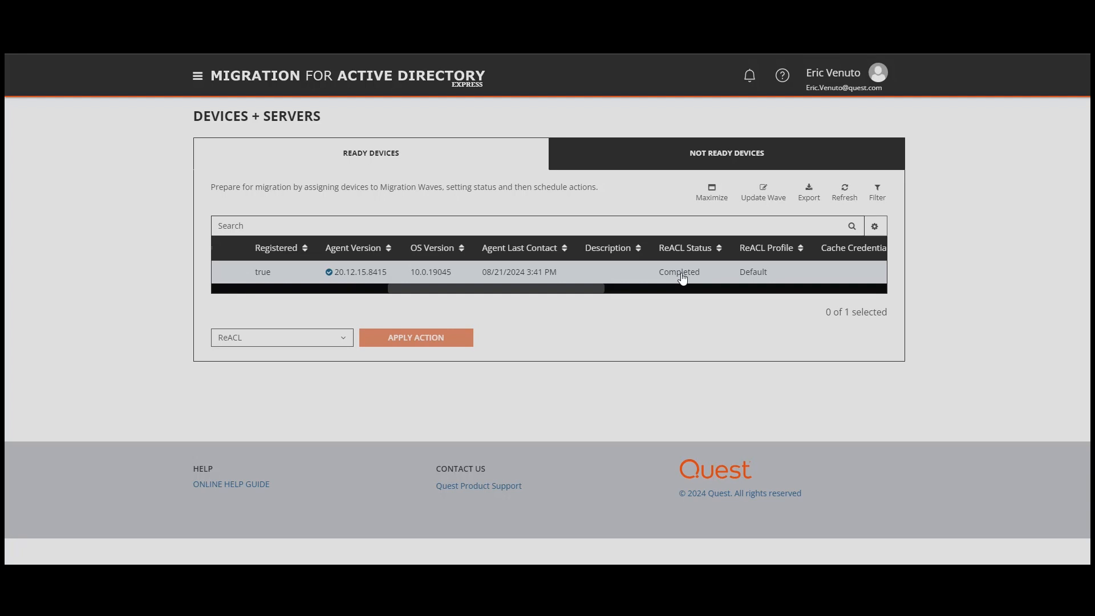
Step: Reopen the TPS Report Coversheet Properties and review its Security permissions
{"action": "right_click", "coordinate": [152, 202]}
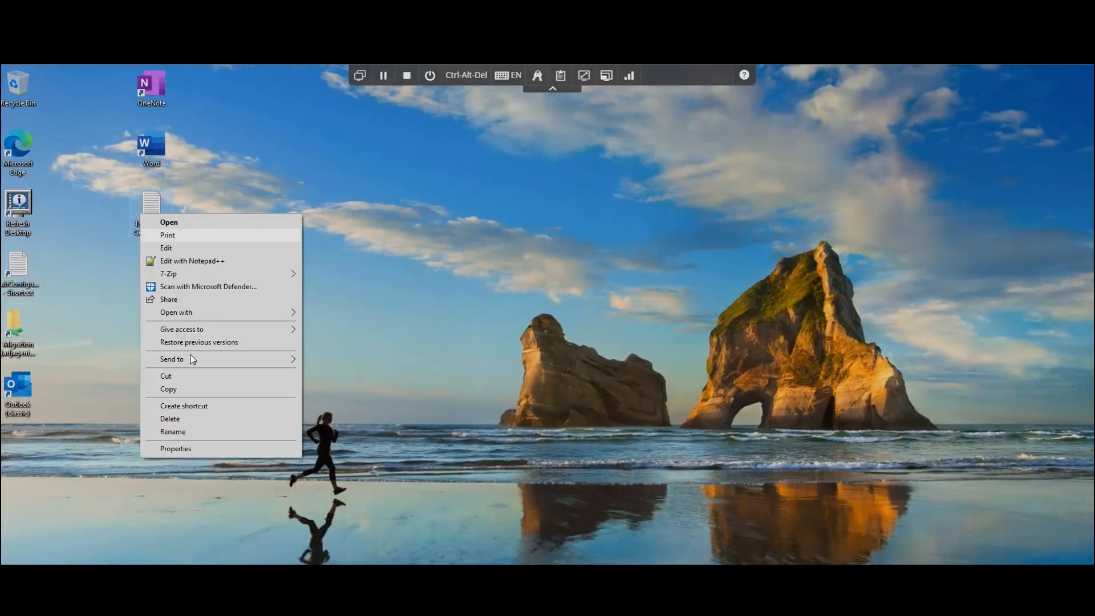
{"action": "left_click", "coordinate": [175, 449]}
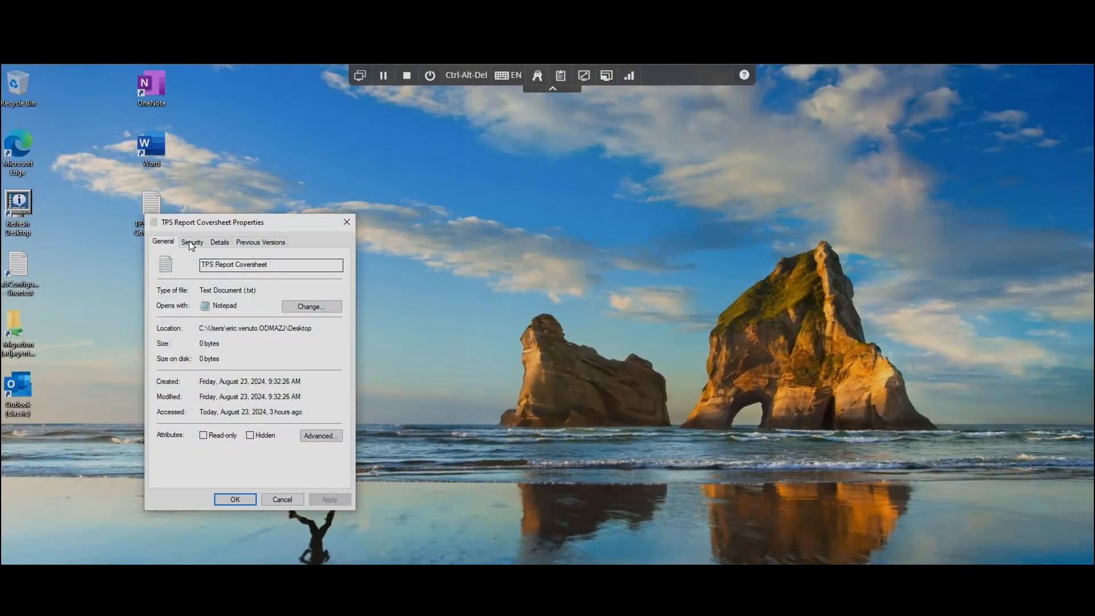
{"action": "left_click", "coordinate": [192, 242]}
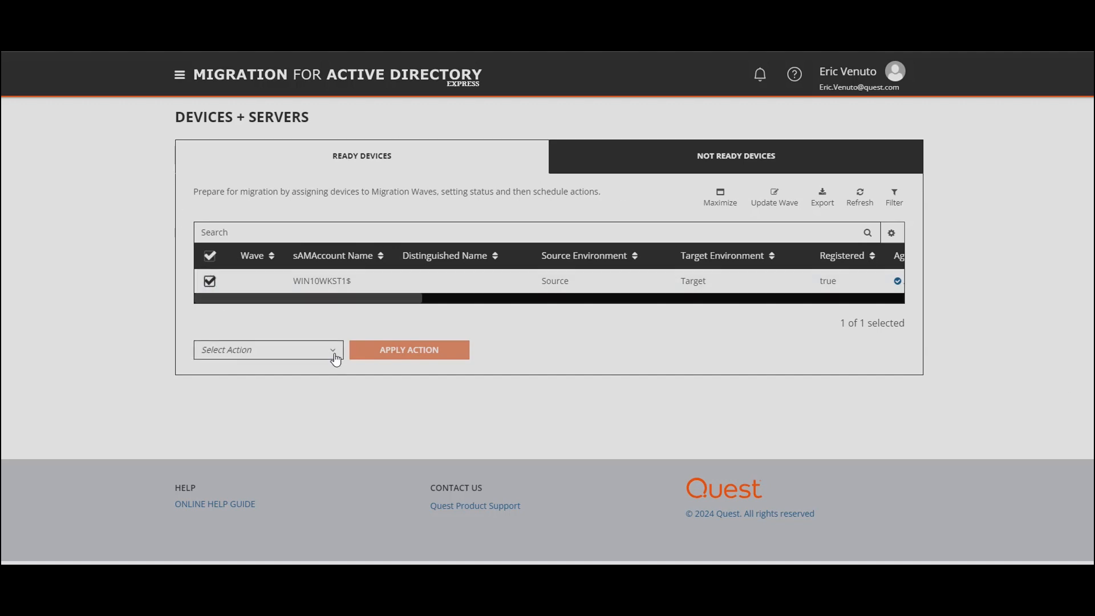
Step: Start the Microsoft Entra ID Cutover action for WIN10WKST1
{"action": "left_click", "coordinate": [267, 349]}
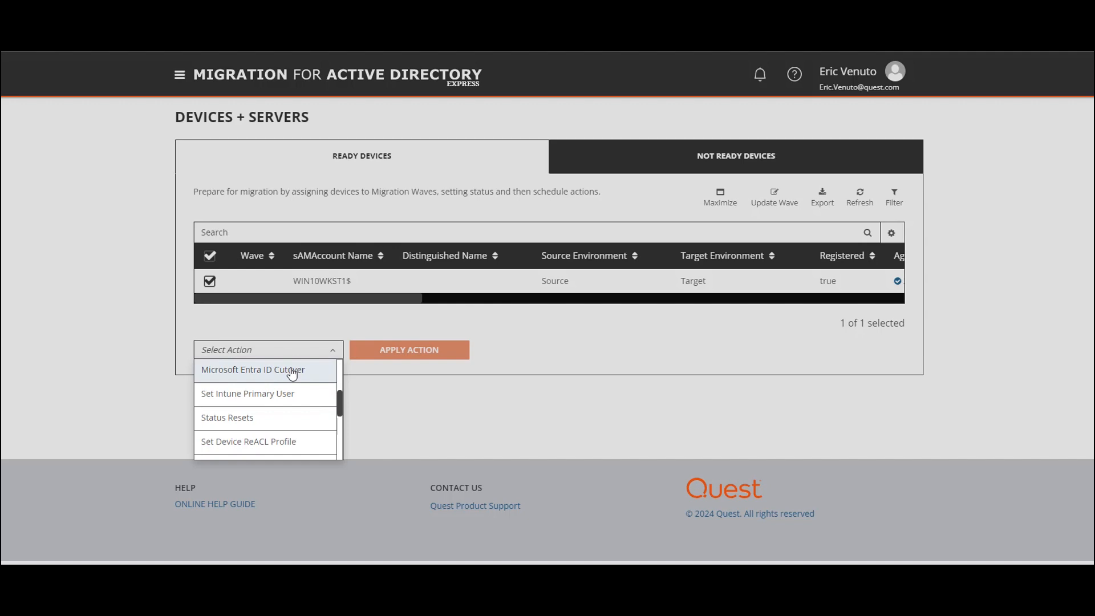
{"action": "left_click", "coordinate": [253, 370]}
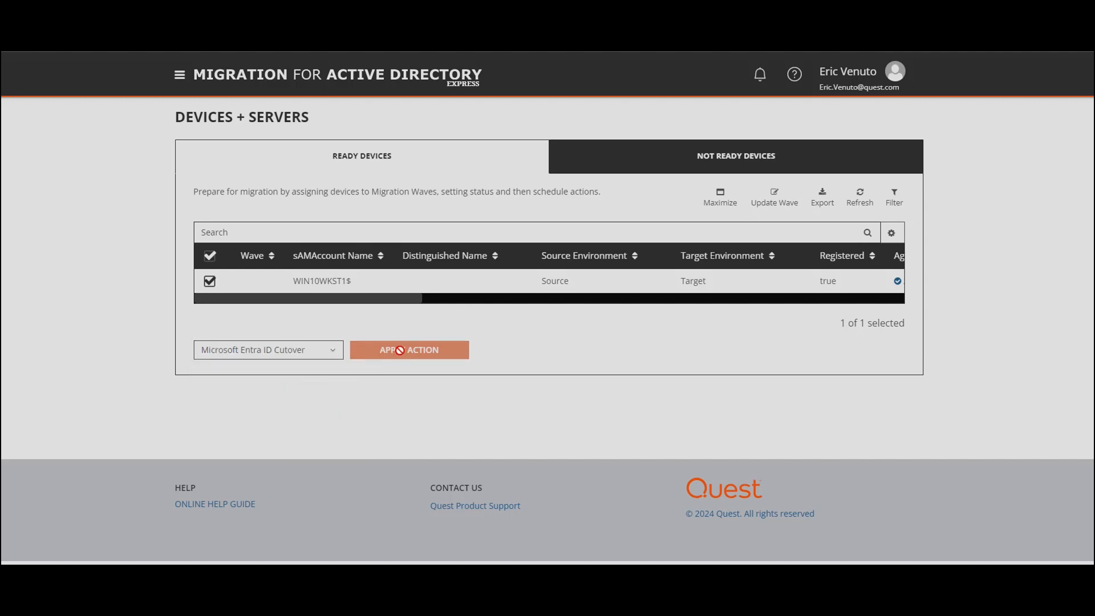
{"action": "left_click", "coordinate": [409, 349]}
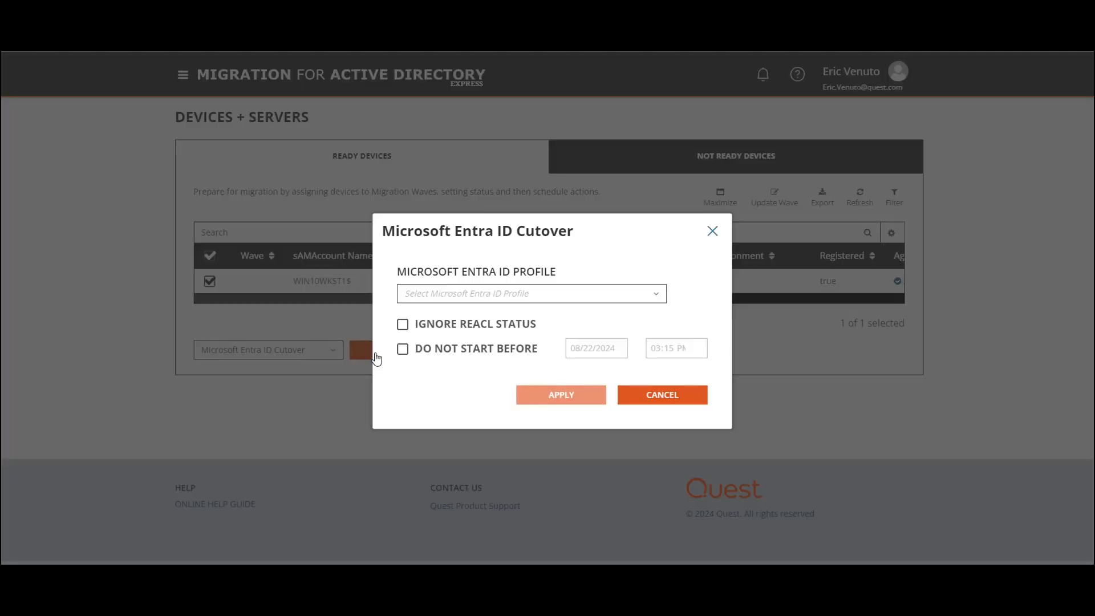
Step: Queue the cutover with the Entra Join profile and acknowledge the job summary
{"action": "left_click", "coordinate": [530, 293]}
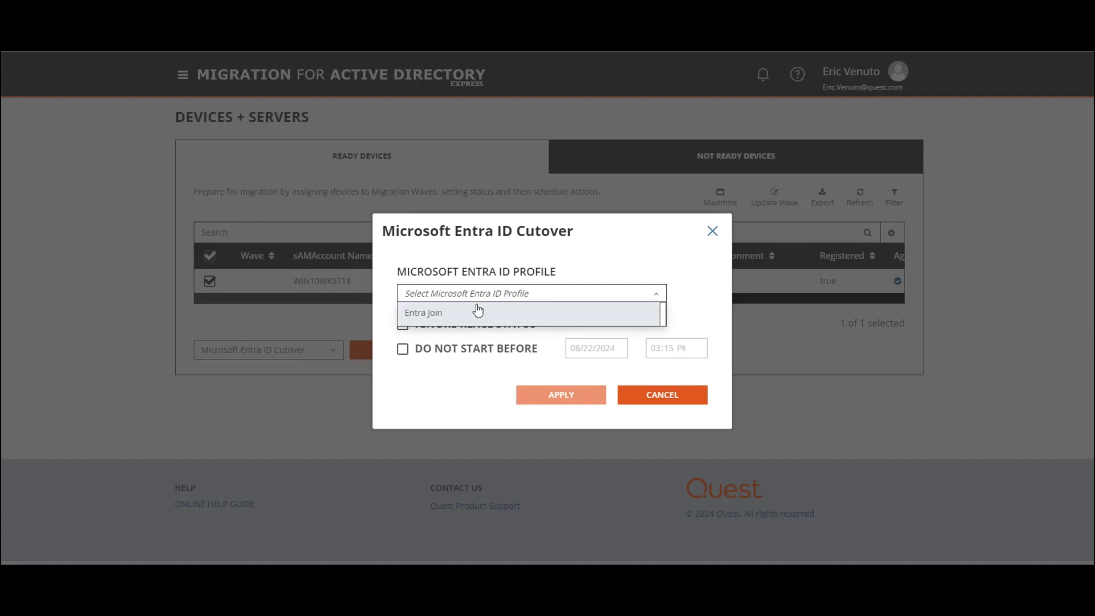
{"action": "left_click", "coordinate": [423, 312]}
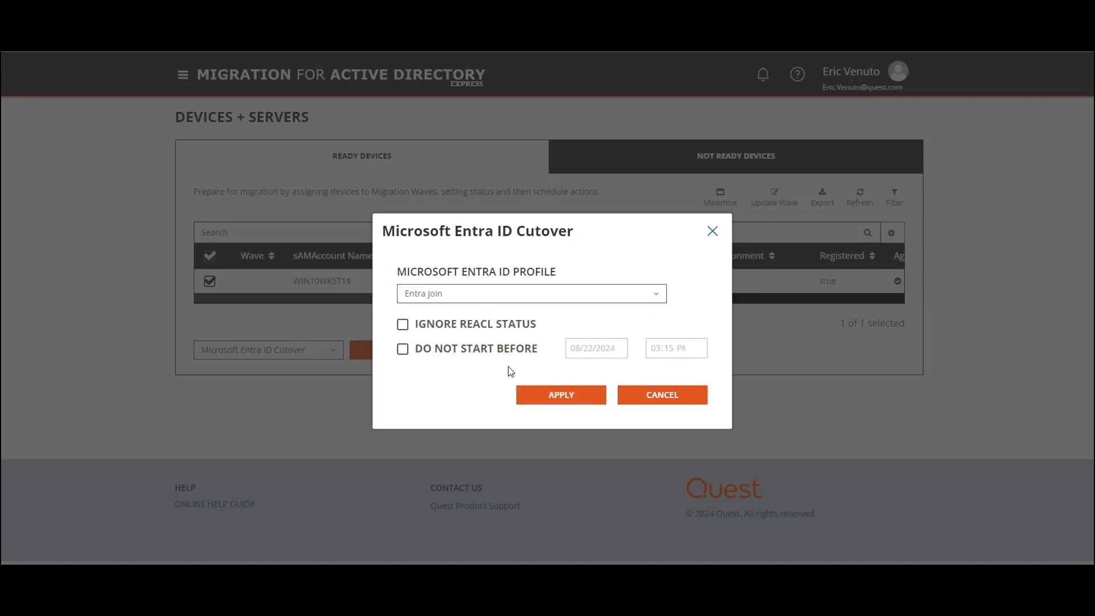
{"action": "left_click", "coordinate": [560, 394]}
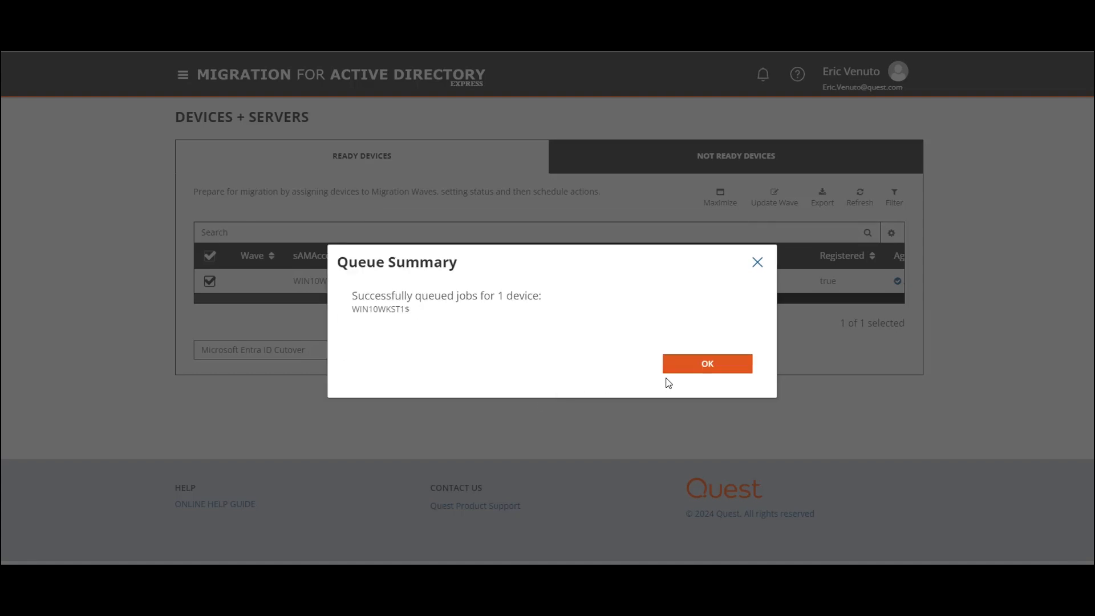
{"action": "left_click", "coordinate": [707, 364]}
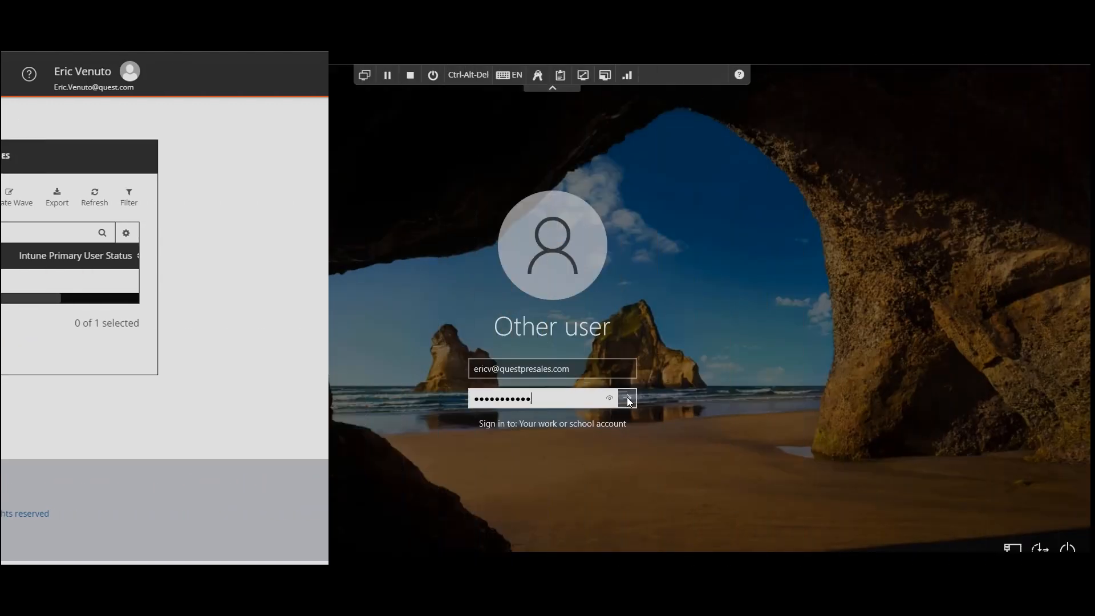
Step: Sign in with the target work account and begin typing the dsregcmd command
{"action": "left_click", "coordinate": [626, 398]}
{"action": "type", "text": "d"}
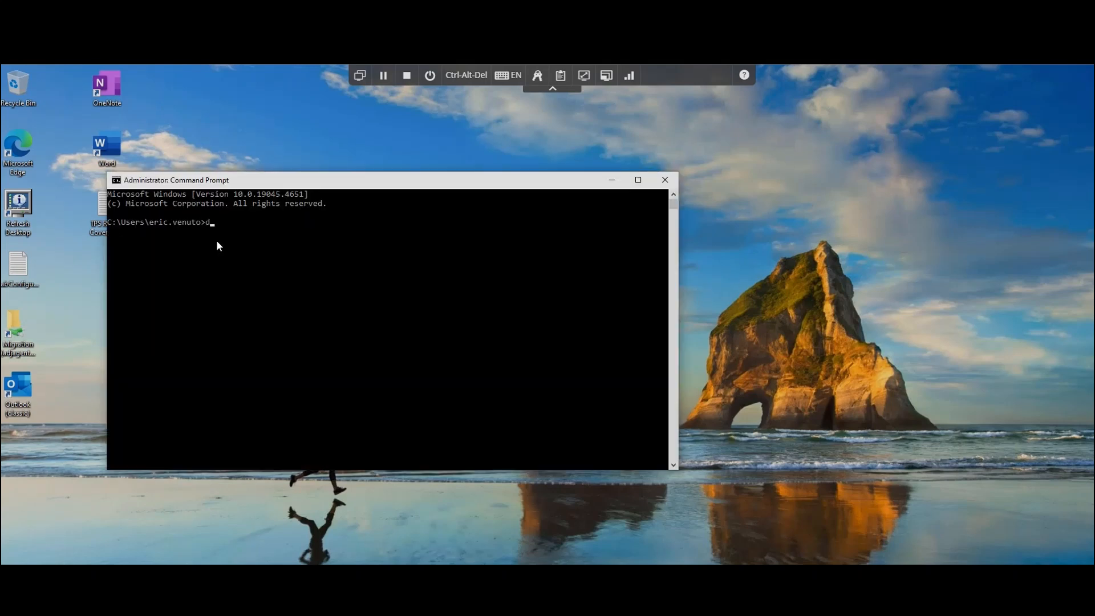
{"action": "type", "text": "sregc"}
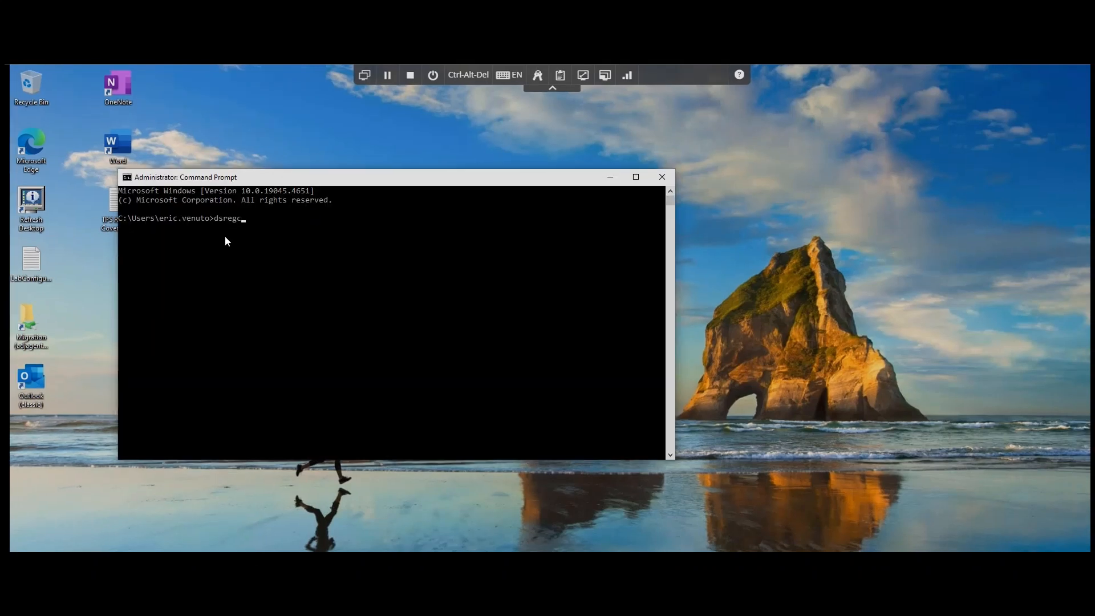